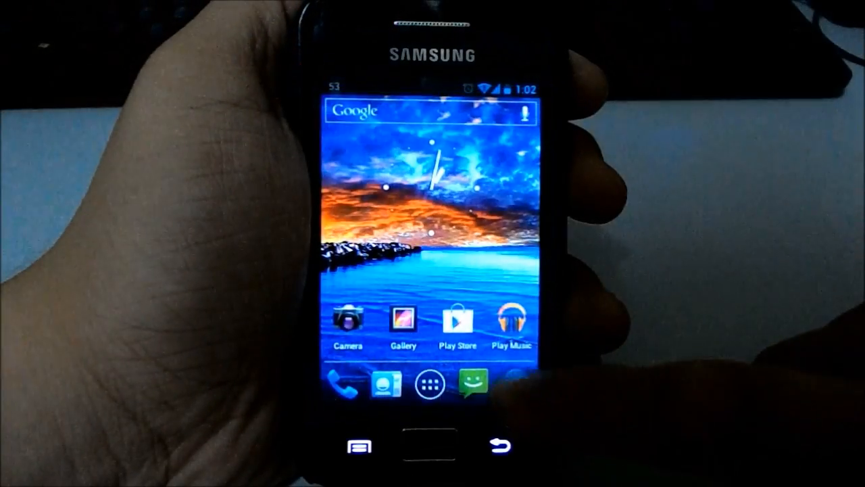
# - Open the app drawer from the home screen dock
pyautogui.click(417, 112)
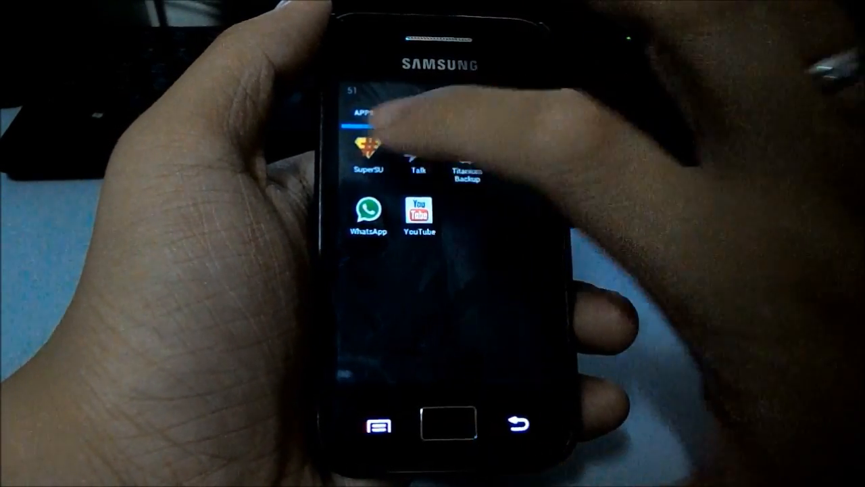
# - Launch Apollo and set the song BB88 as the ringtone via 'Use as ringtone'
pyautogui.click(365, 157)
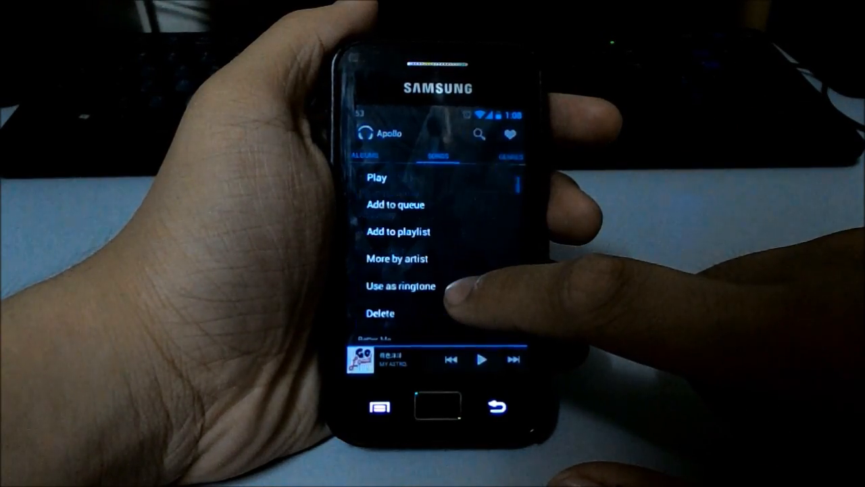
pyautogui.click(399, 286)
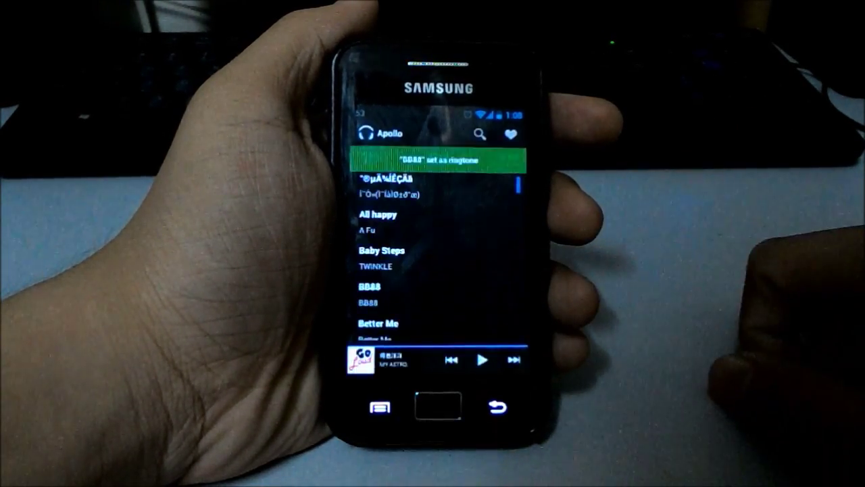